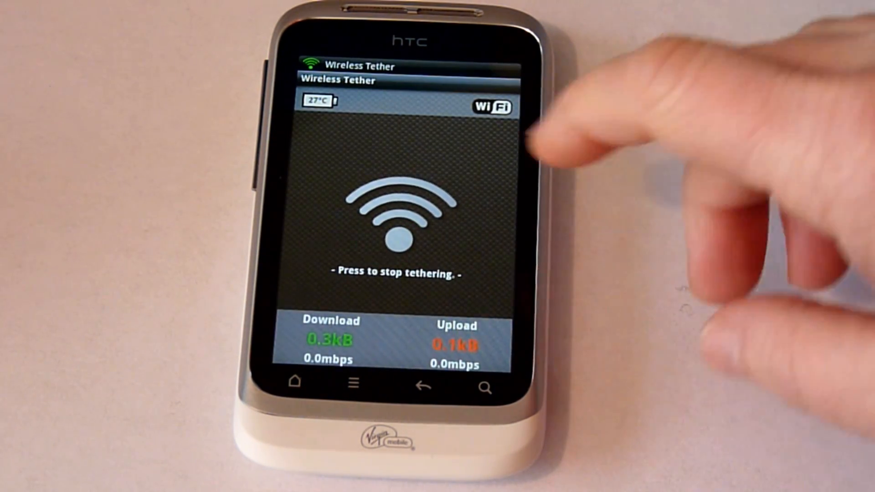
- Stop Wi-Fi tethering, allow Wireless Tether Superuser access with Remember checked, then restart tethering
click(396, 218)
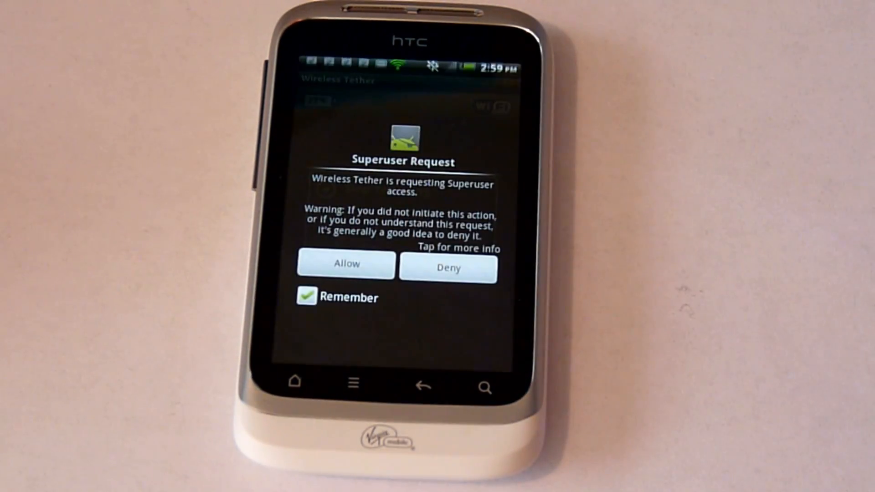
click(345, 263)
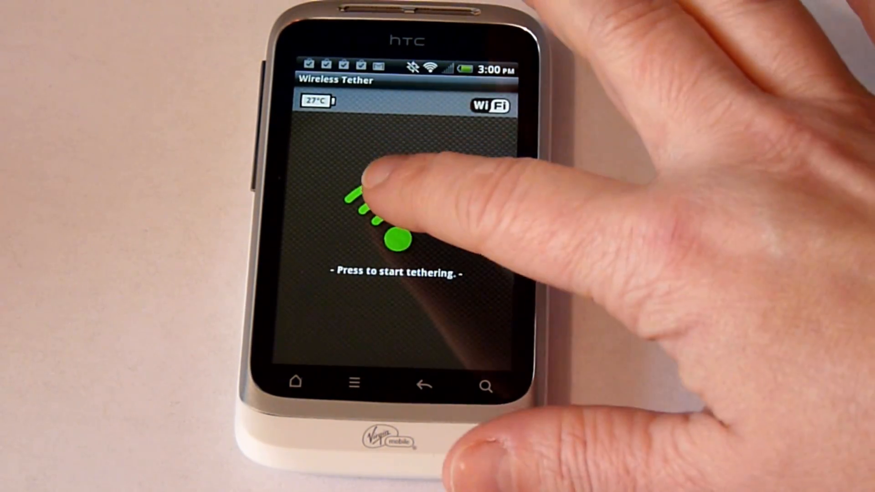
click(390, 234)
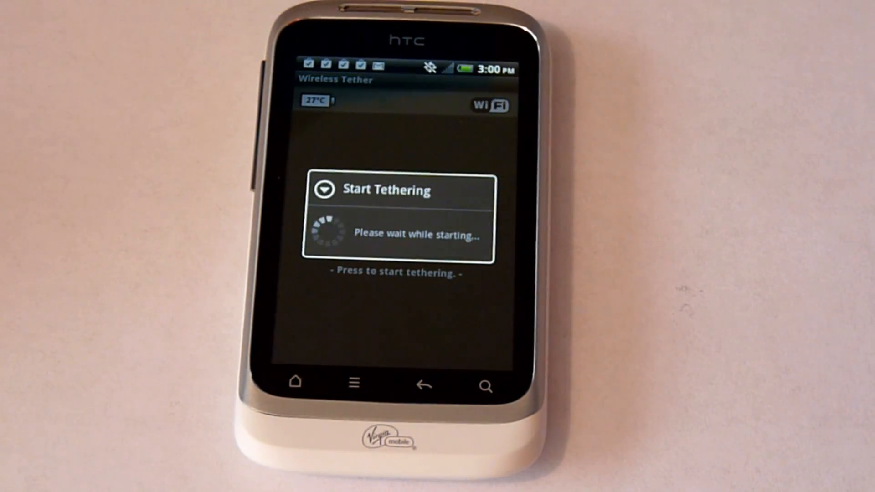